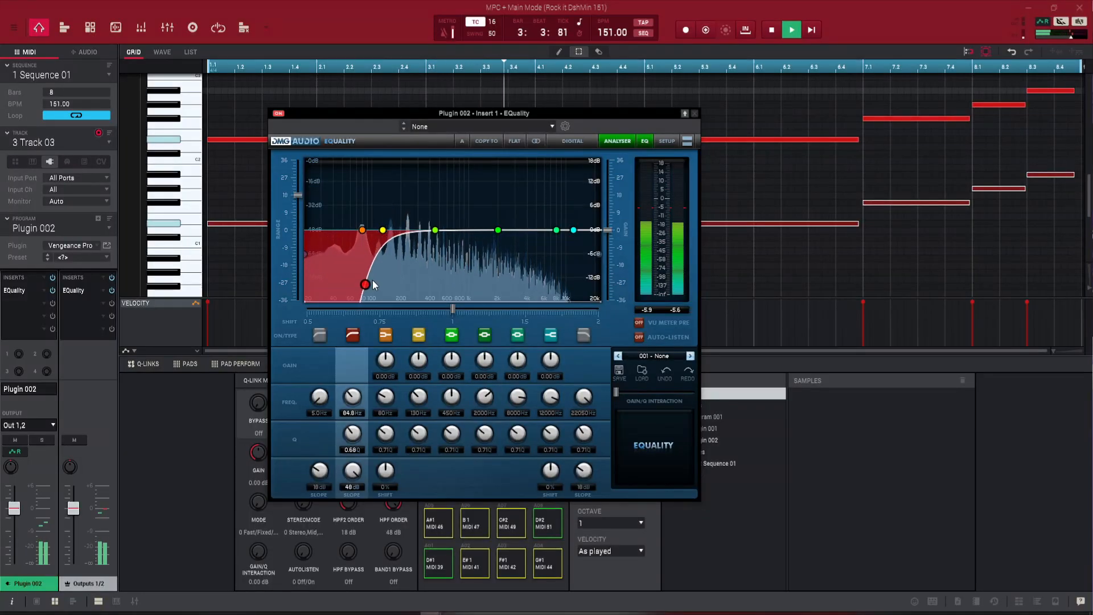
# Step: Drag the red high-pass node in EQuality to about 166.7 Hz
pyautogui.moveTo(364, 284); pyautogui.dragTo(393, 267)
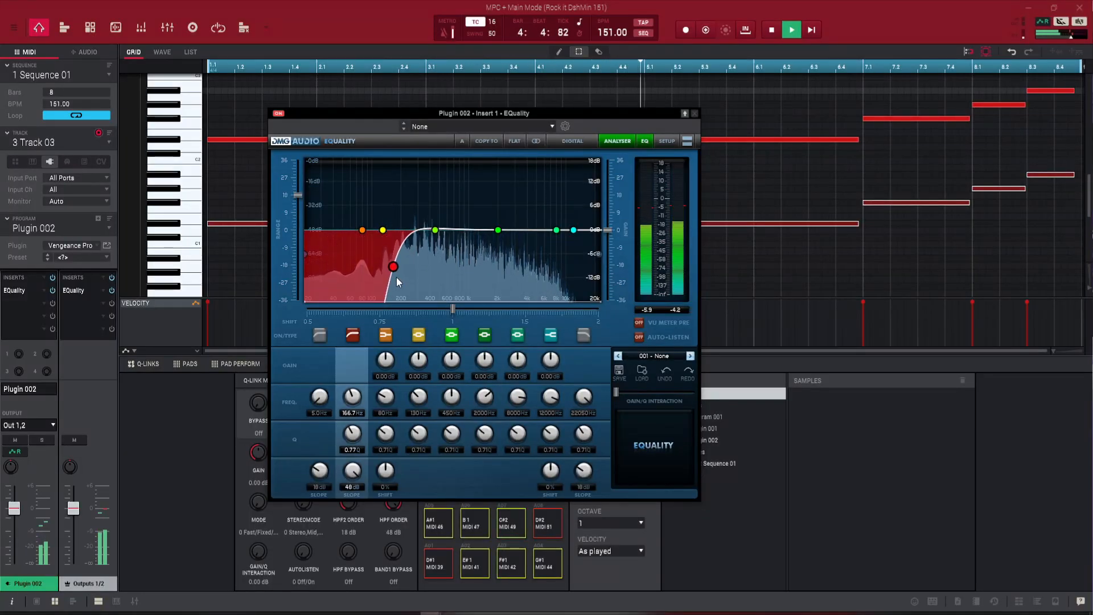